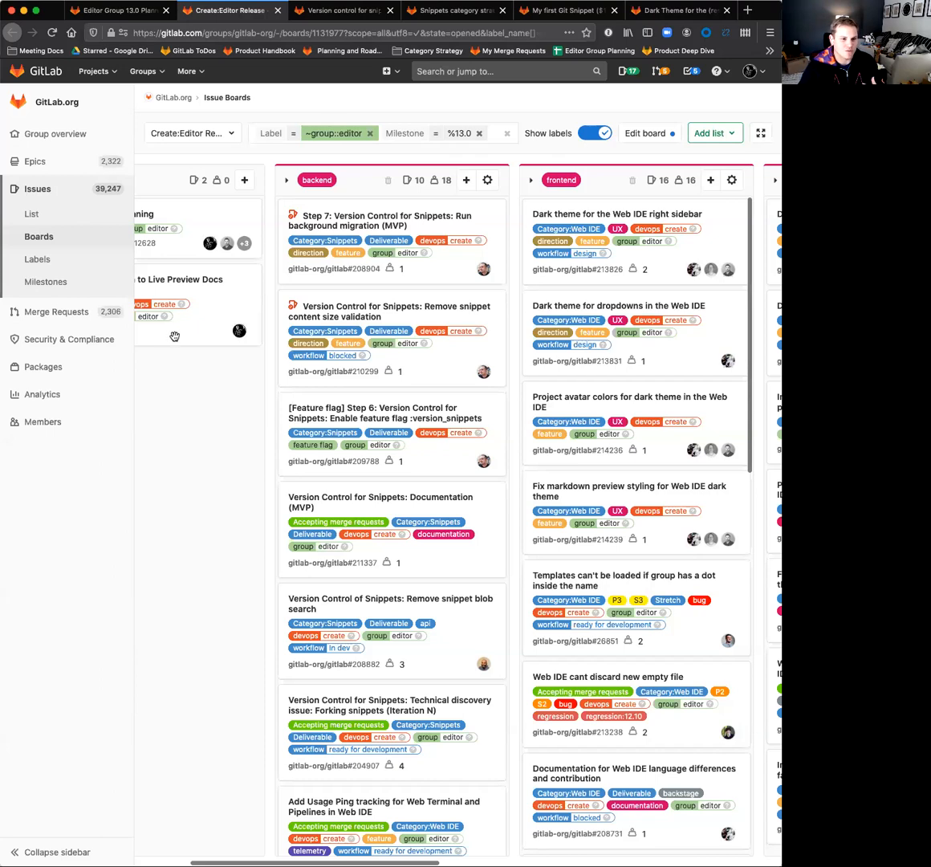
pyautogui.moveTo(269, 289)
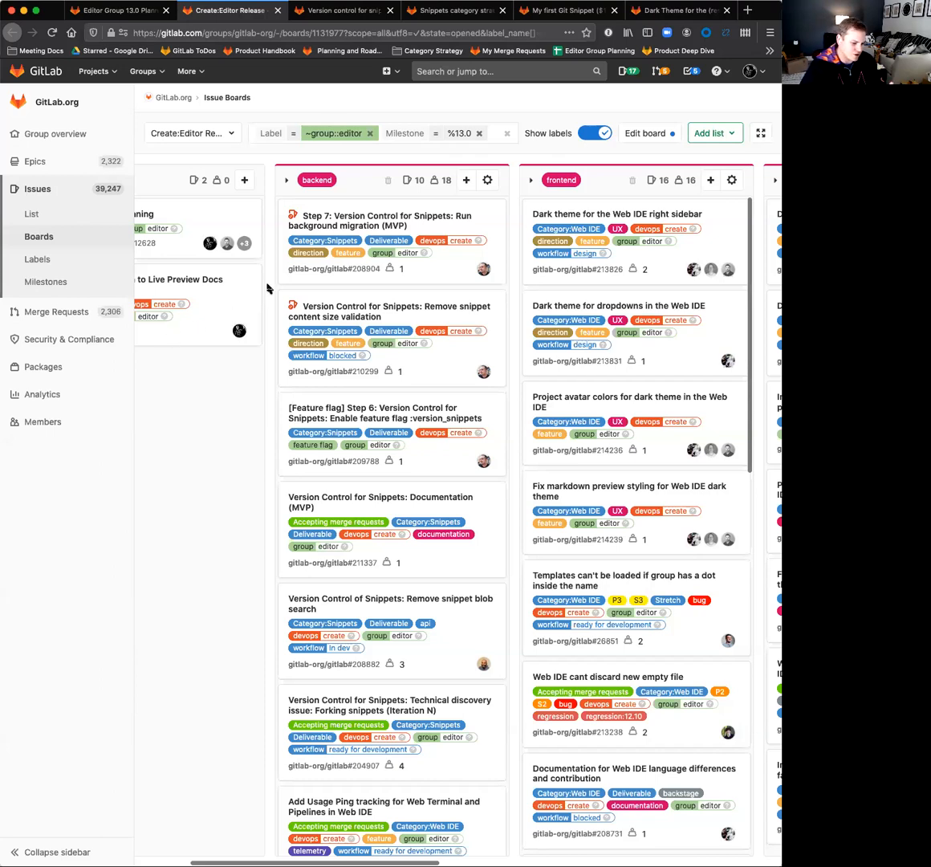
pyautogui.moveTo(327, 26)
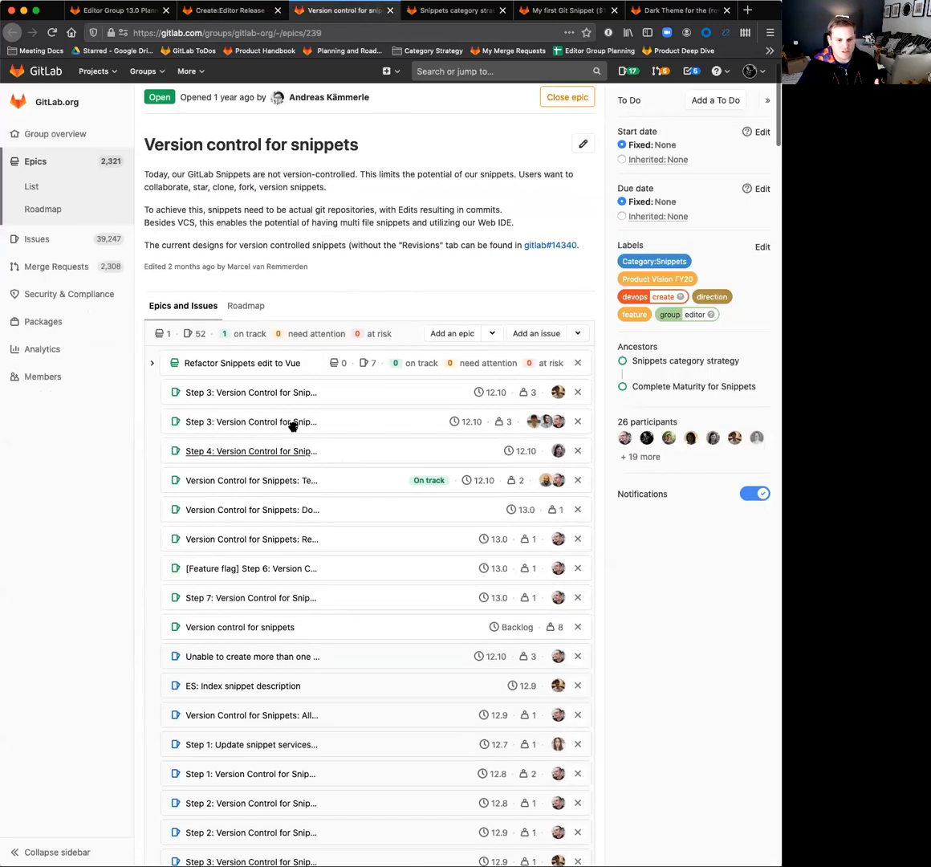
pyautogui.moveTo(296, 559)
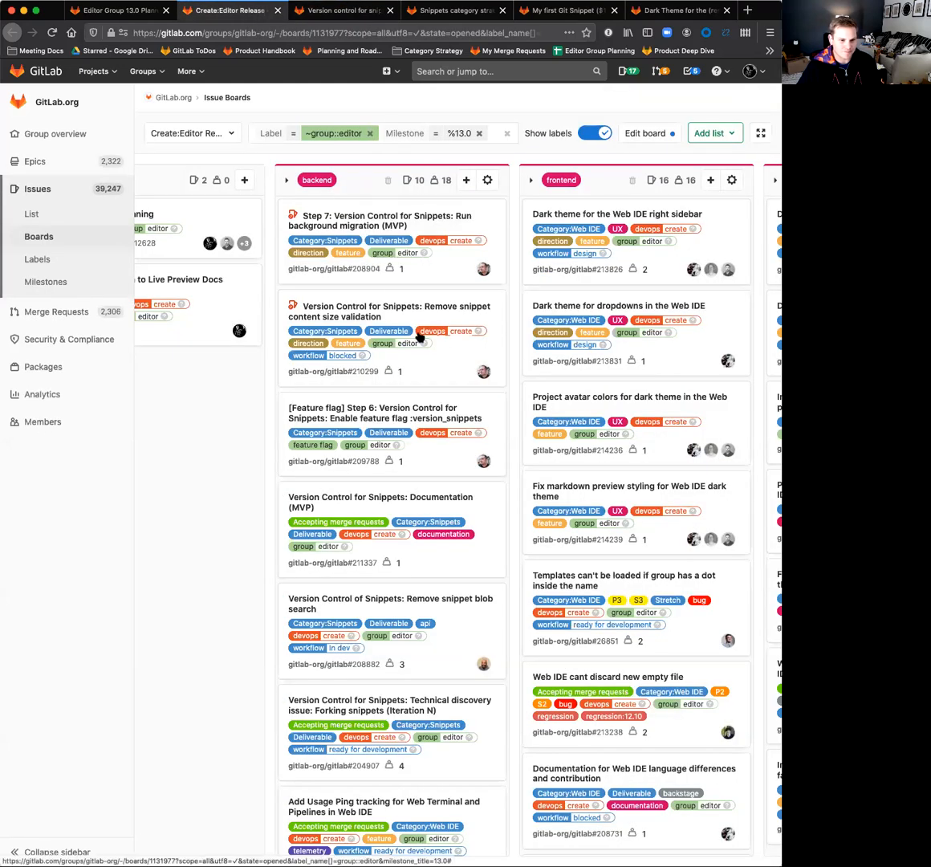
pyautogui.moveTo(438, 266)
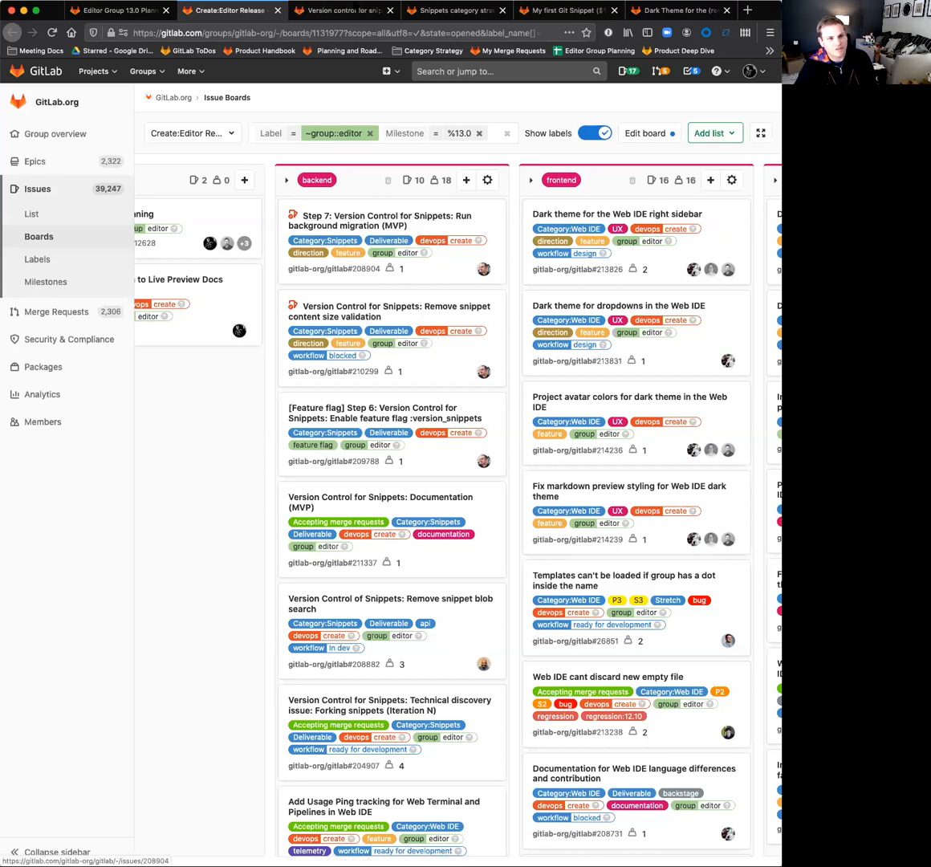
# Switch to the 'Version control for snippets' epic tab after reviewing the 13.0 board
pyautogui.click(344, 9)
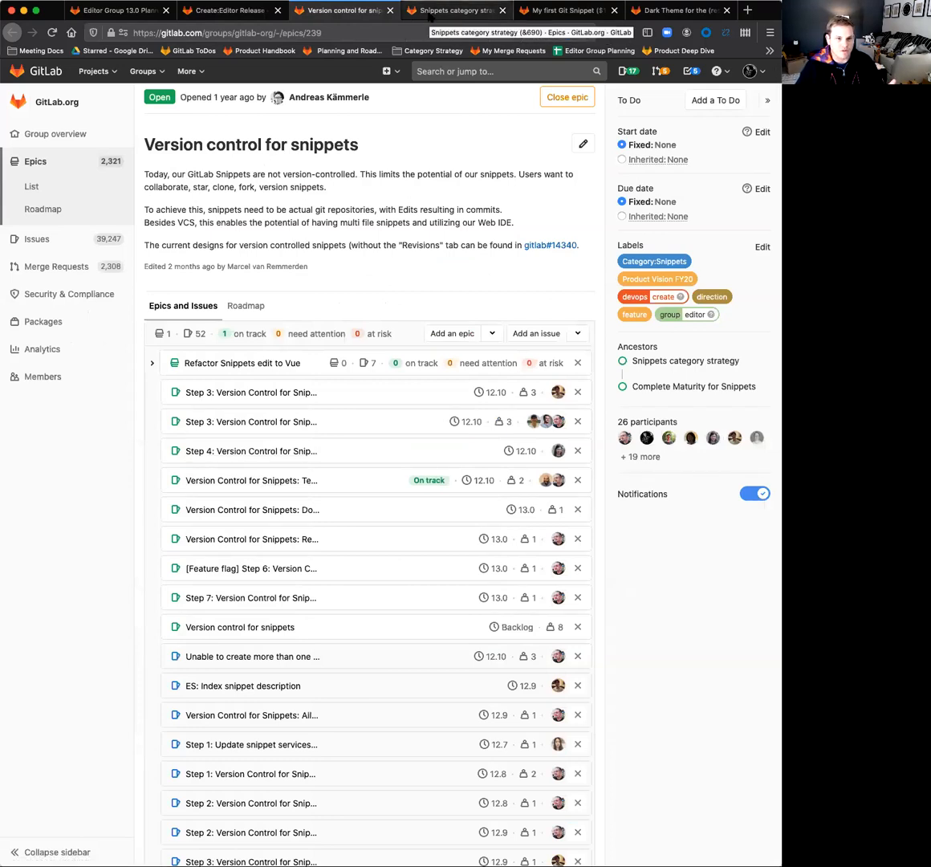
# Open the Snippets category strategy epic, expanding Complete Maturity and Snippets with Multiple Files
pyautogui.click(455, 9)
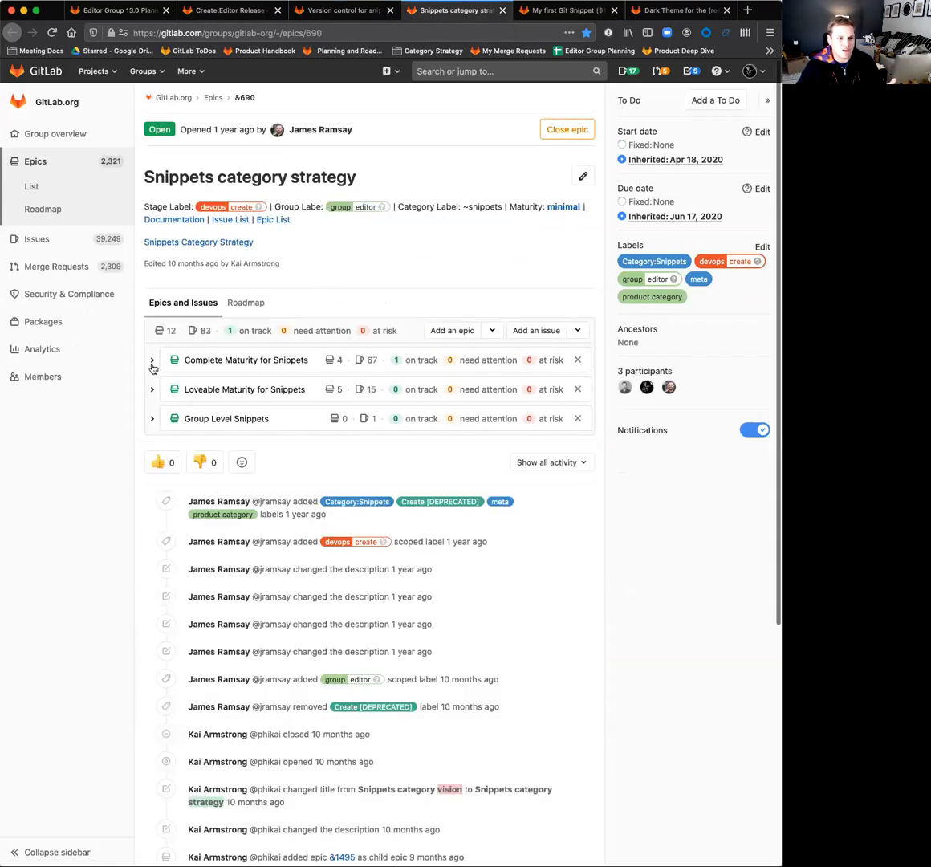
pyautogui.click(151, 360)
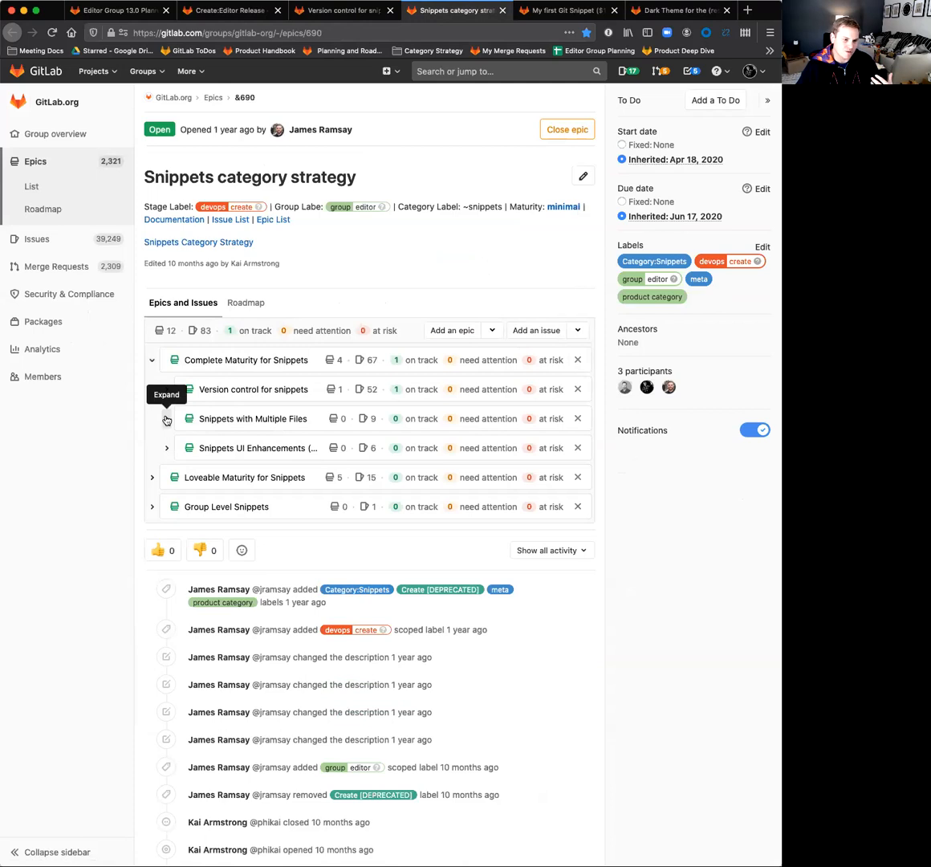
pyautogui.click(166, 418)
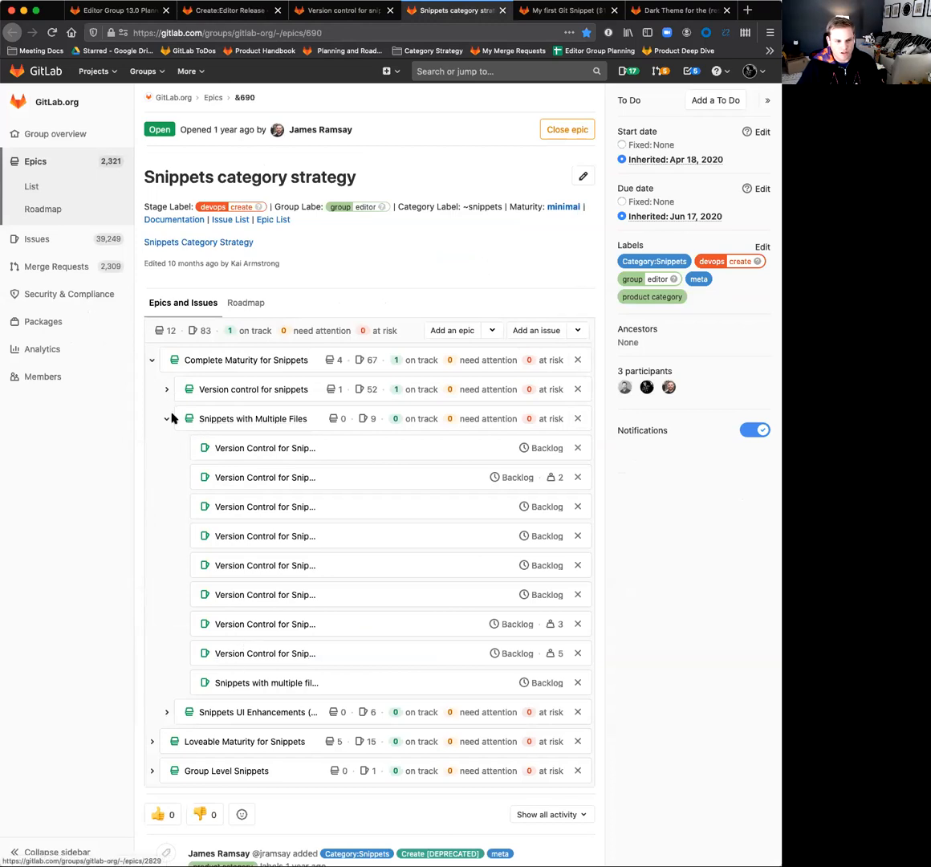
pyautogui.moveTo(166, 418)
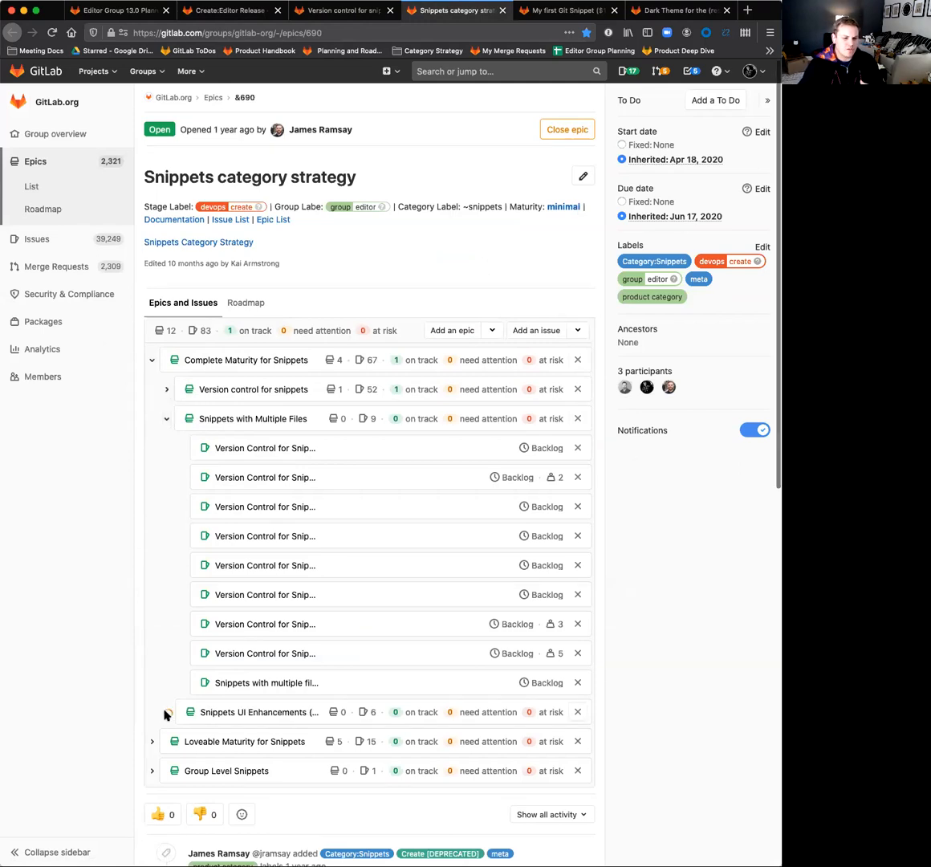
# Expand Snippets UI Enhancements and scroll through its child issues
pyautogui.click(166, 713)
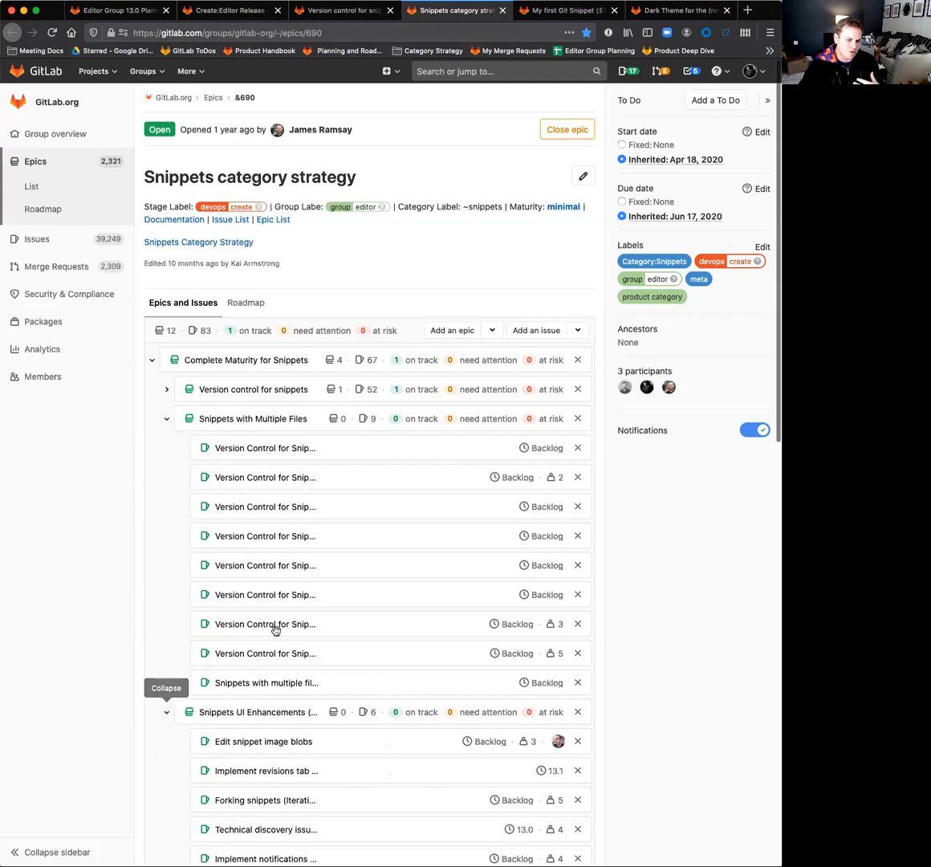
pyautogui.scroll(-3)
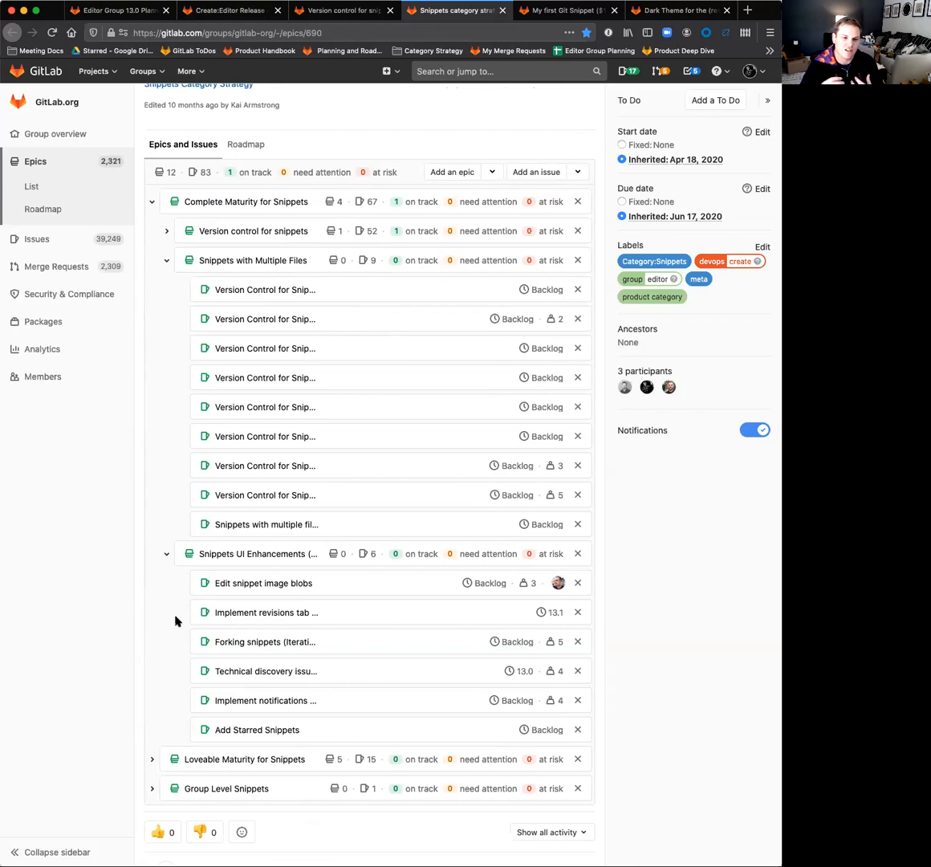
pyautogui.moveTo(213, 524)
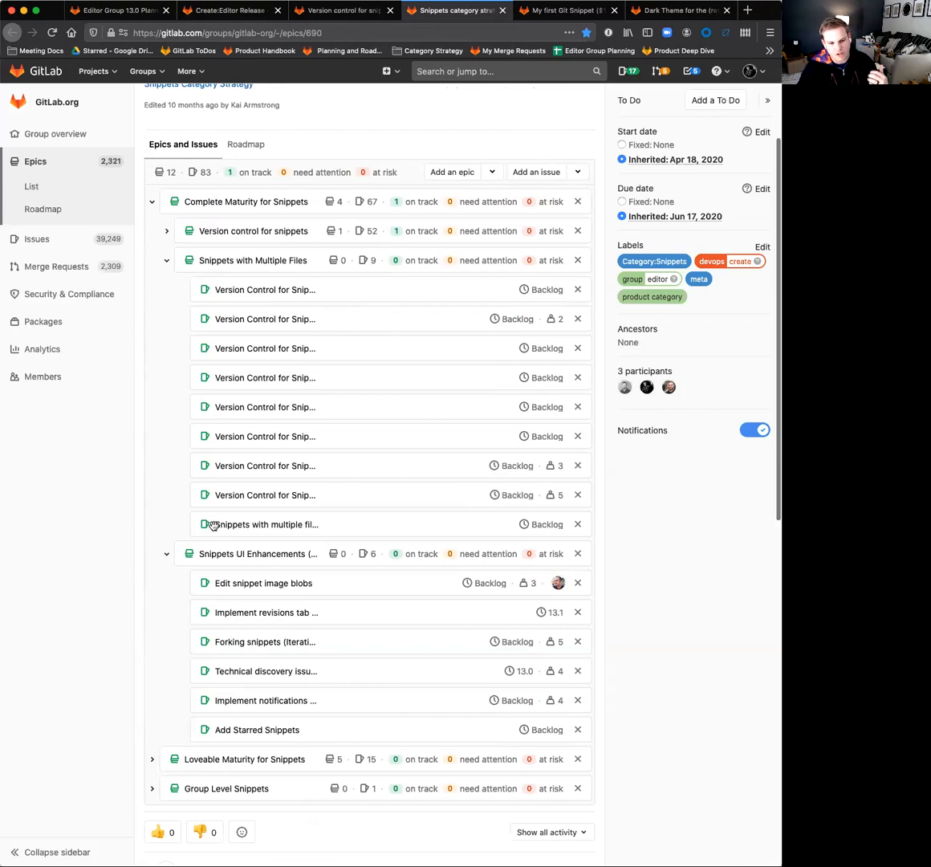
pyautogui.moveTo(257, 423)
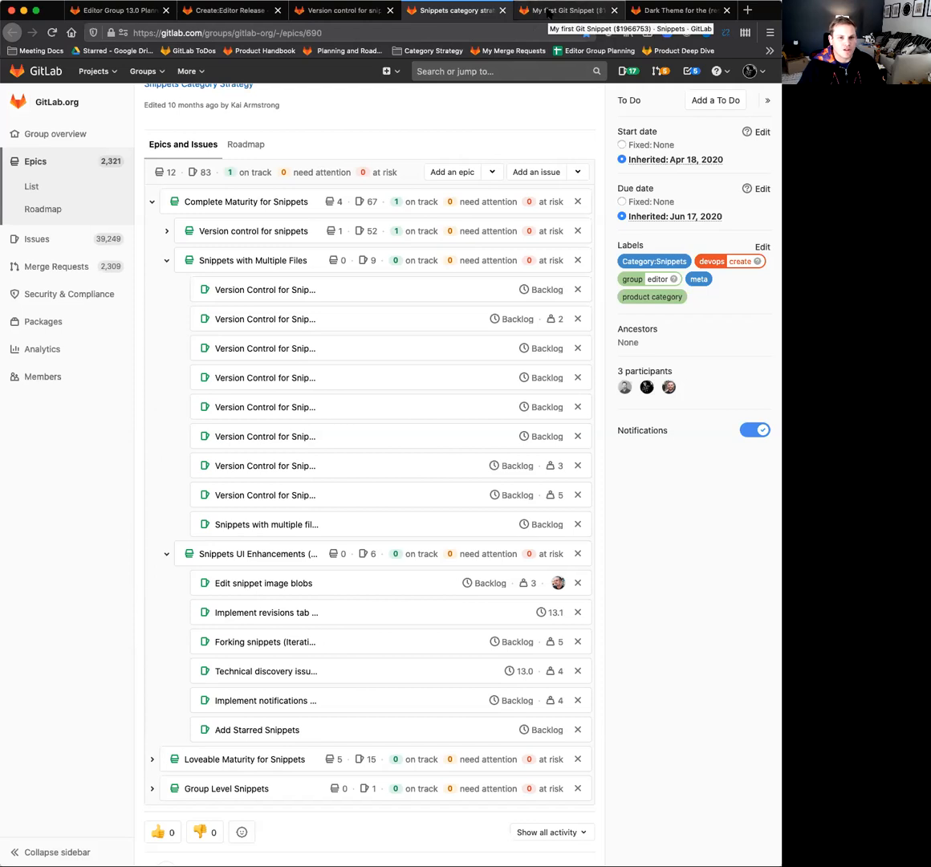
# Show the 'My first Git Snippet' page and its Clone options
pyautogui.click(562, 11)
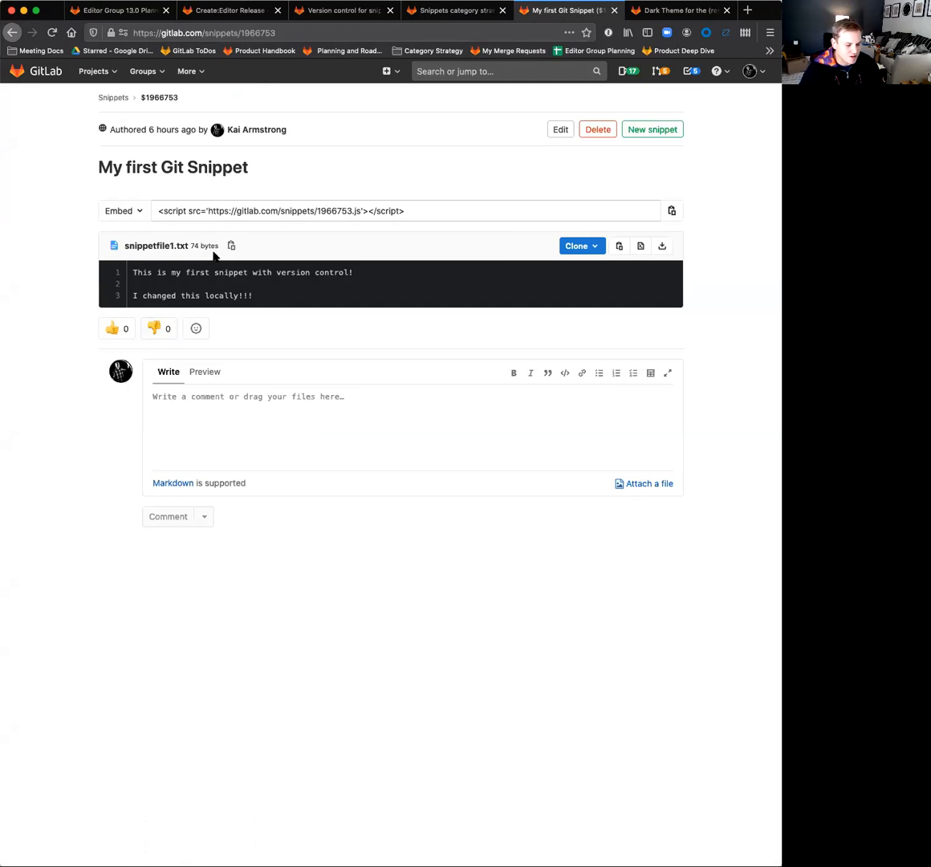
pyautogui.moveTo(336, 281)
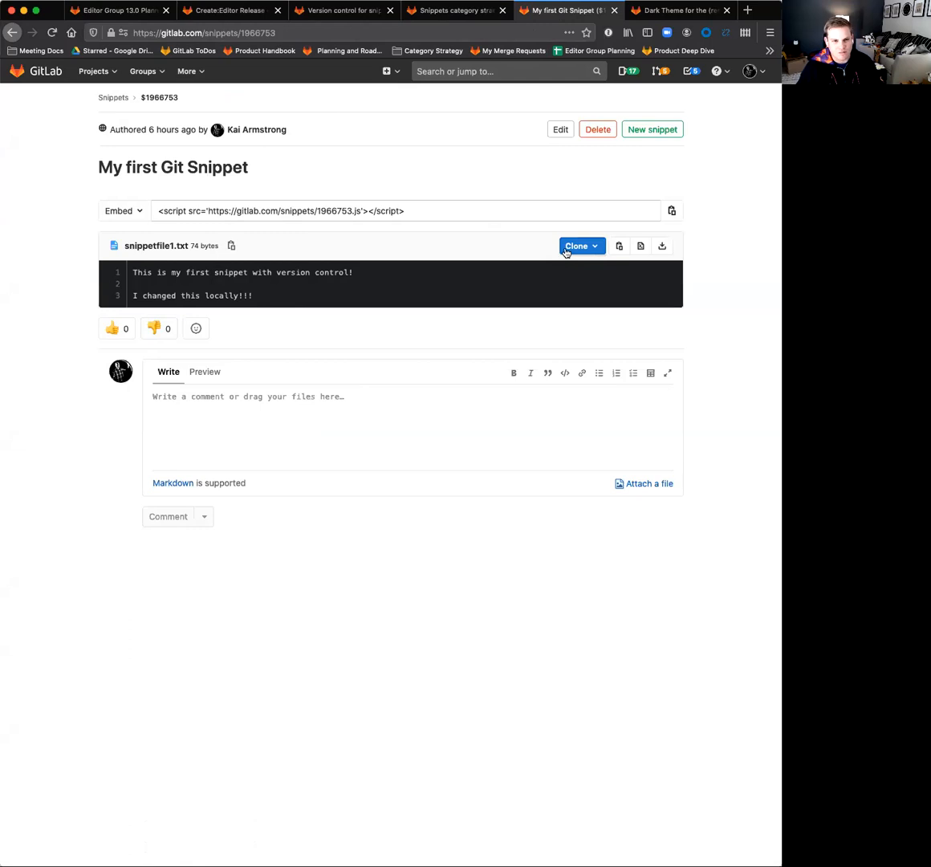
pyautogui.click(578, 245)
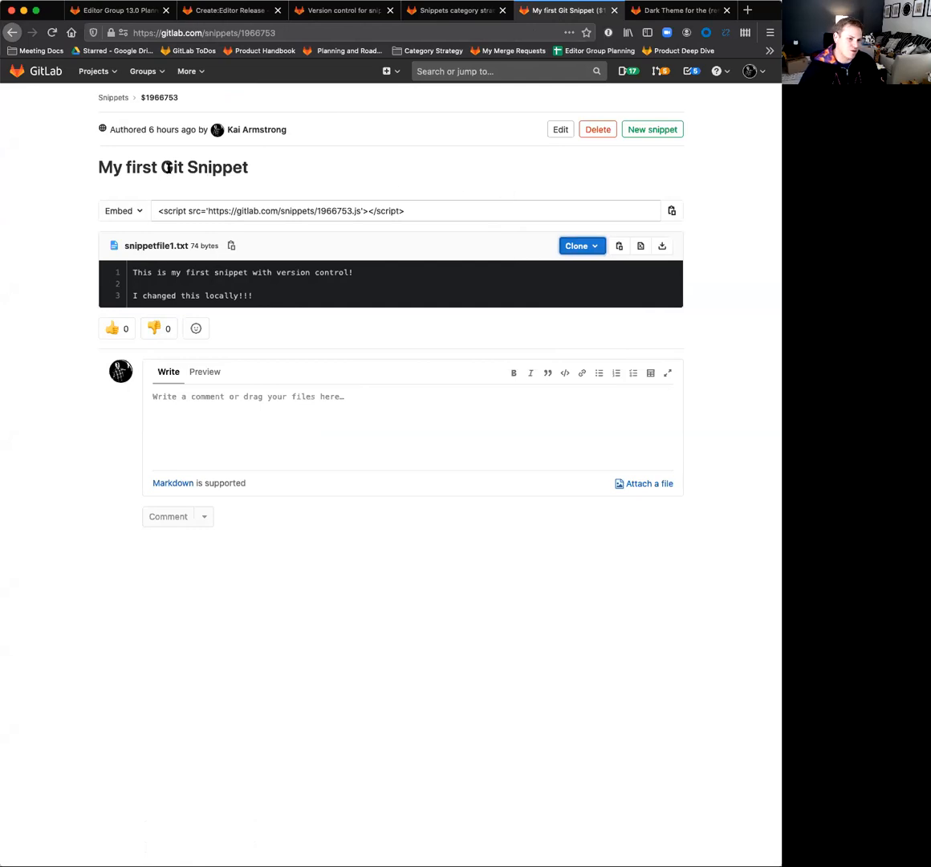
pyautogui.moveTo(462, 259)
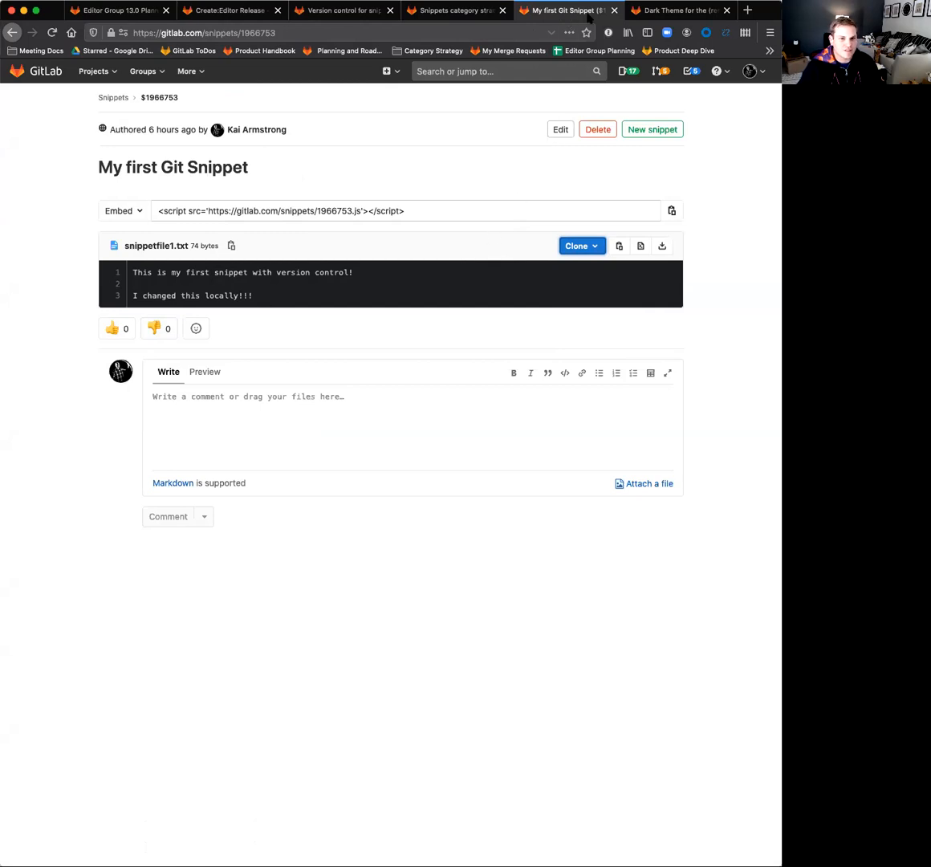
# Open the Web IDE dark theme epic and scroll to its eight child issues
pyautogui.click(677, 9)
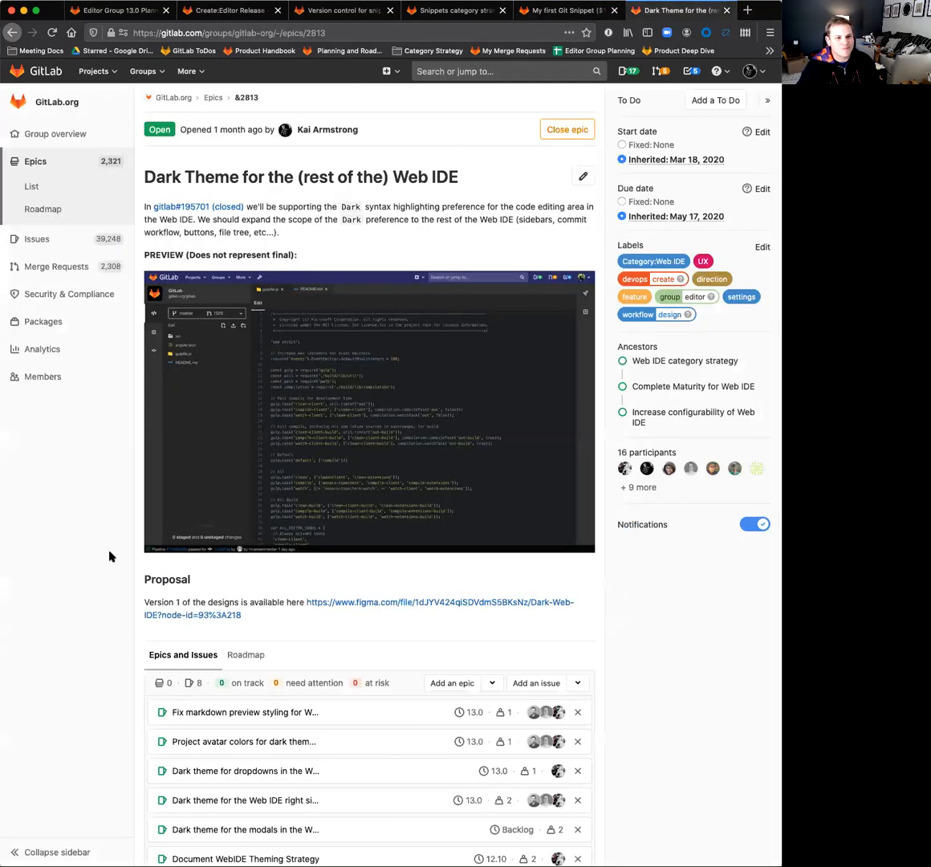
pyautogui.moveTo(247, 595)
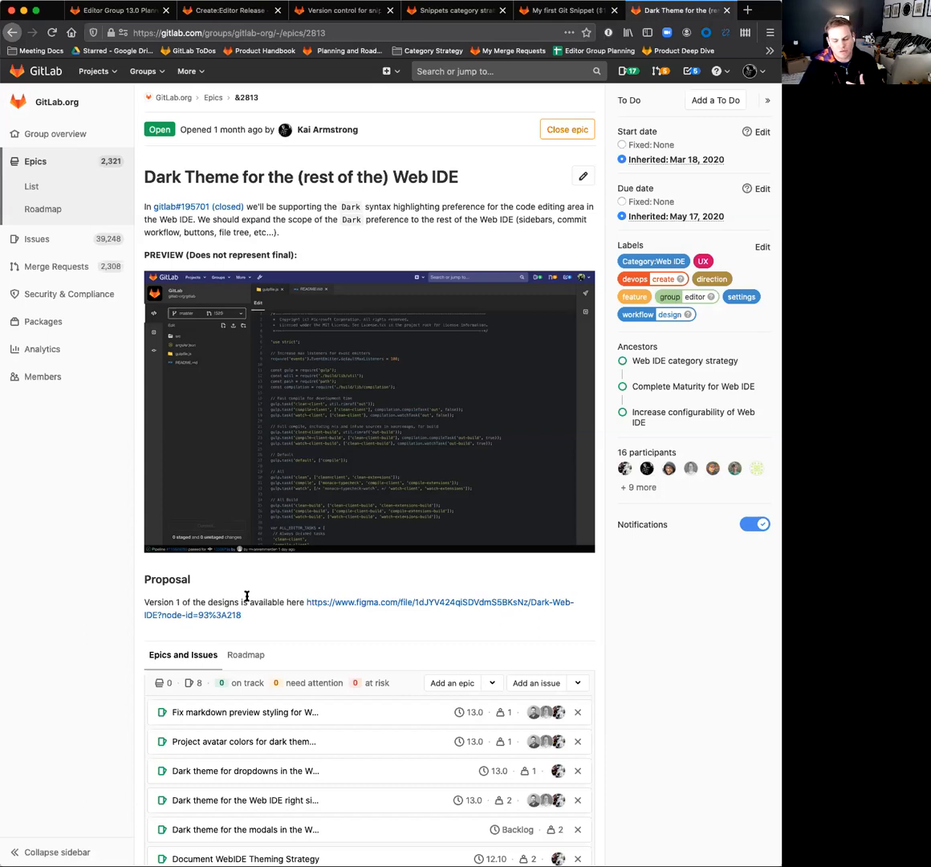
pyautogui.scroll(-3)
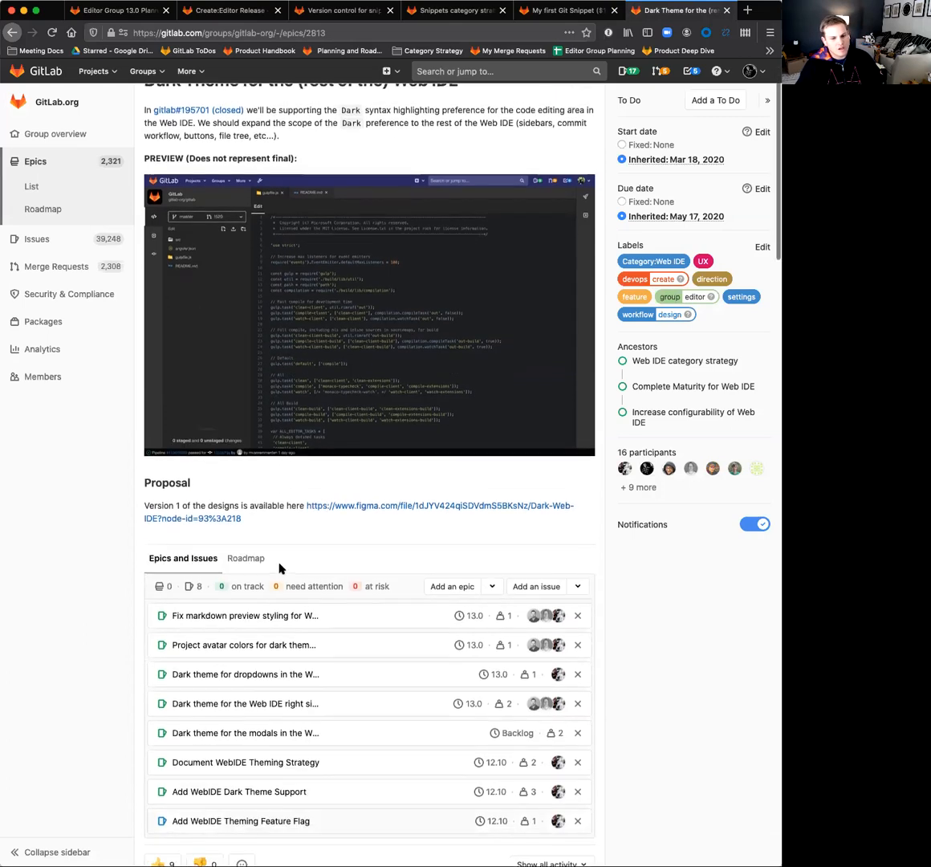
pyautogui.scroll(-3)
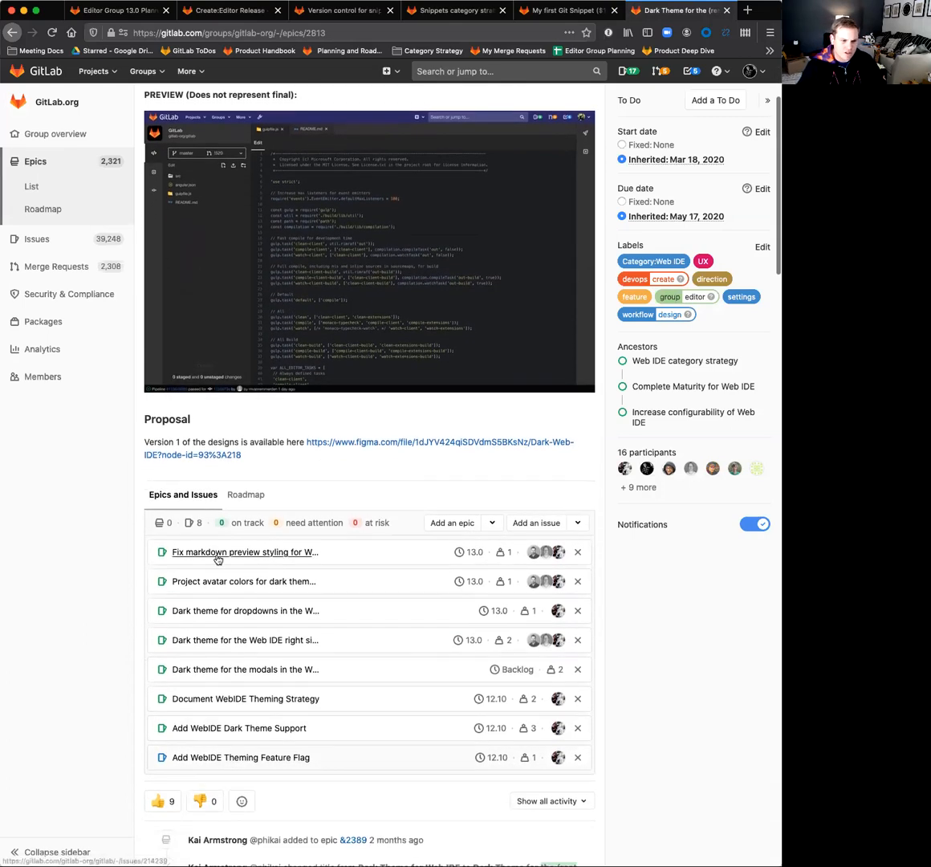